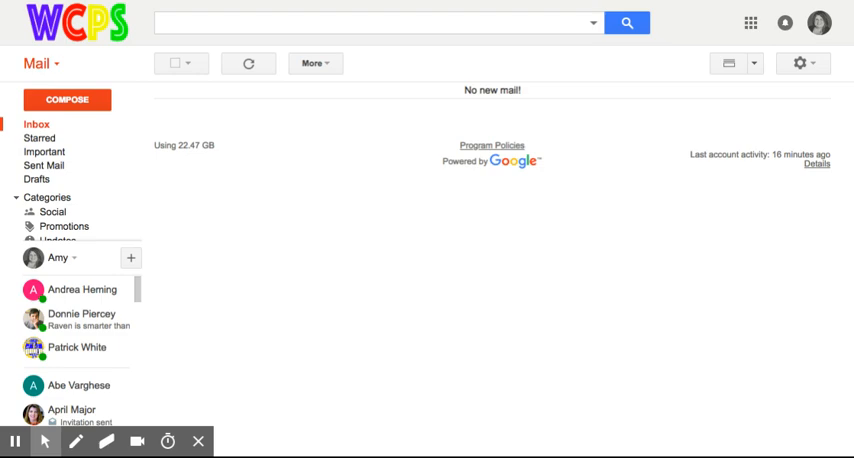
mouse_move(508, 132)
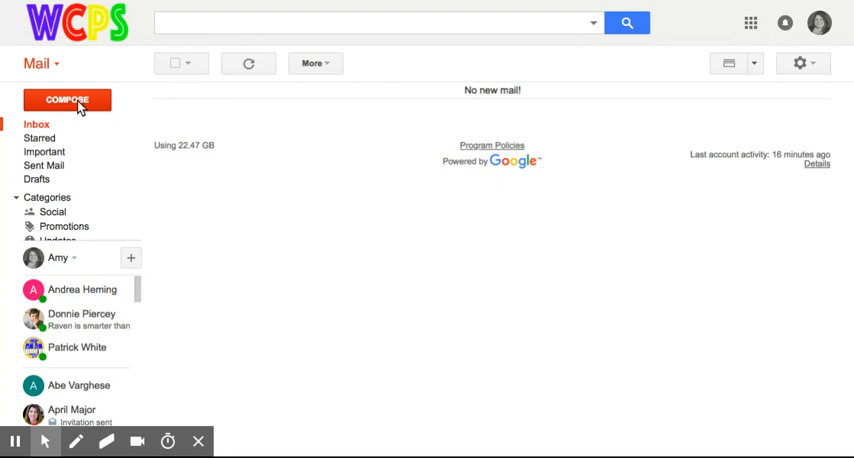
Briefly start and discard a new message, then view Starred, Important and Sent Mail
click(68, 100)
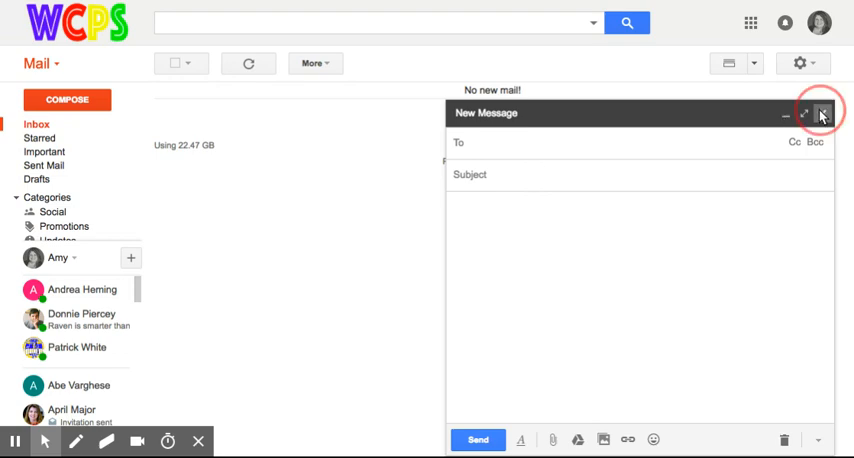
click(822, 112)
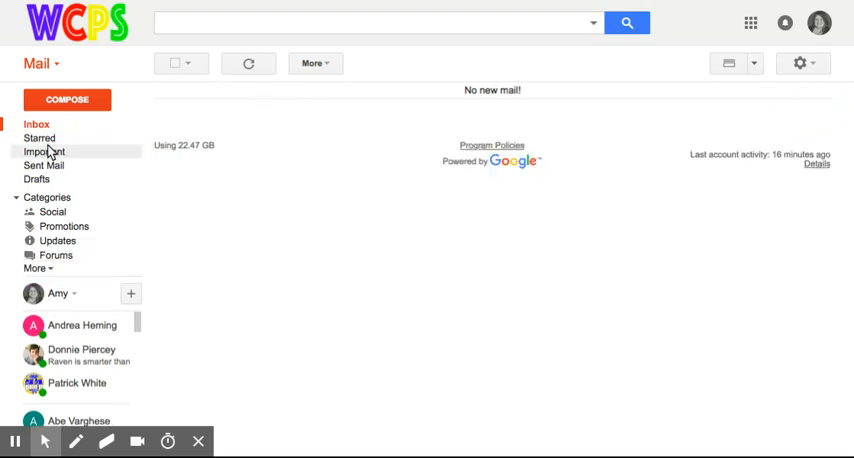
mouse_move(40, 138)
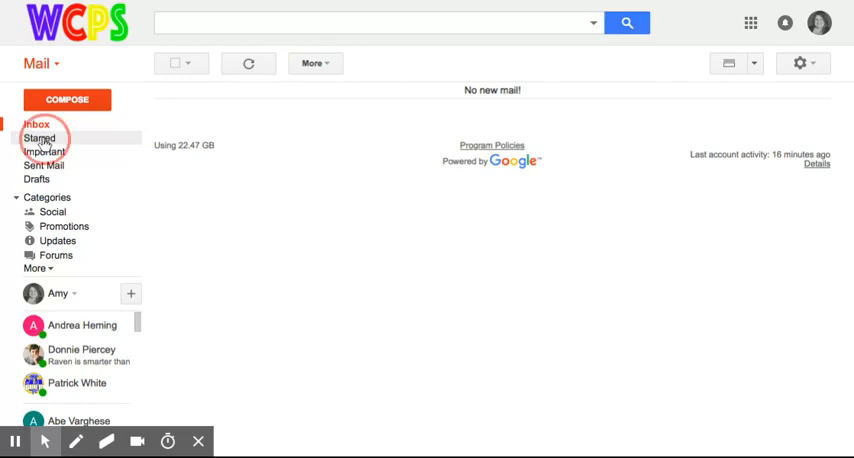
click(40, 138)
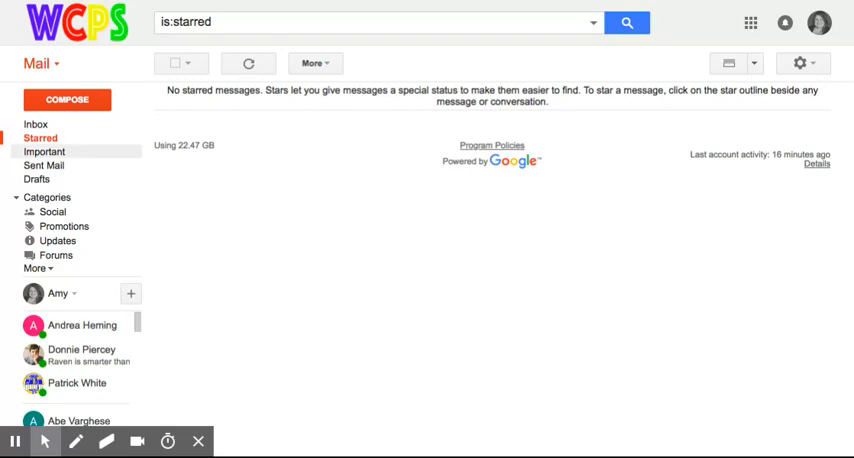
click(44, 152)
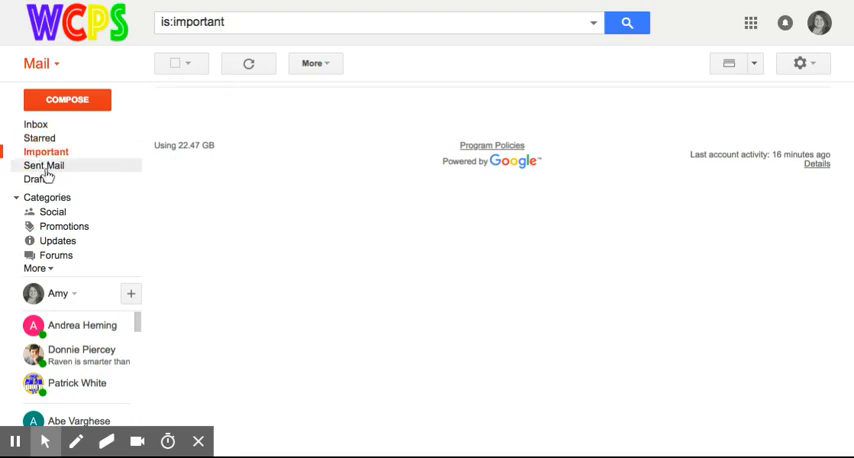
click(44, 164)
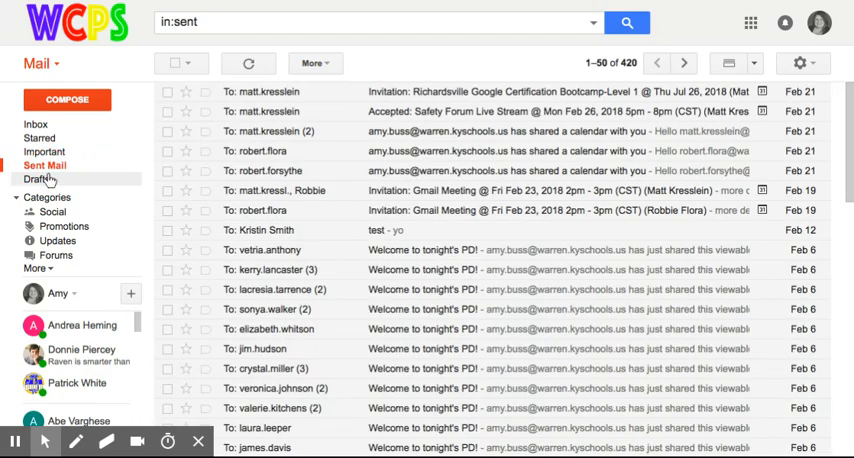
View the Drafts folder, which holds no saved drafts
click(36, 180)
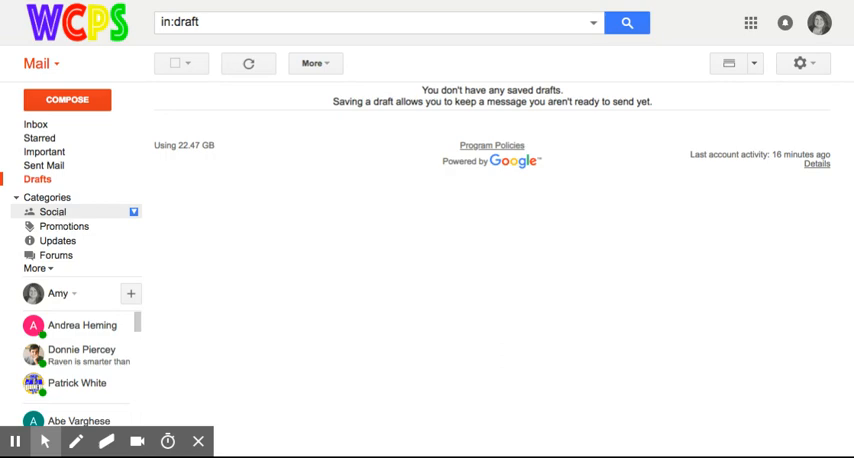
mouse_move(76, 224)
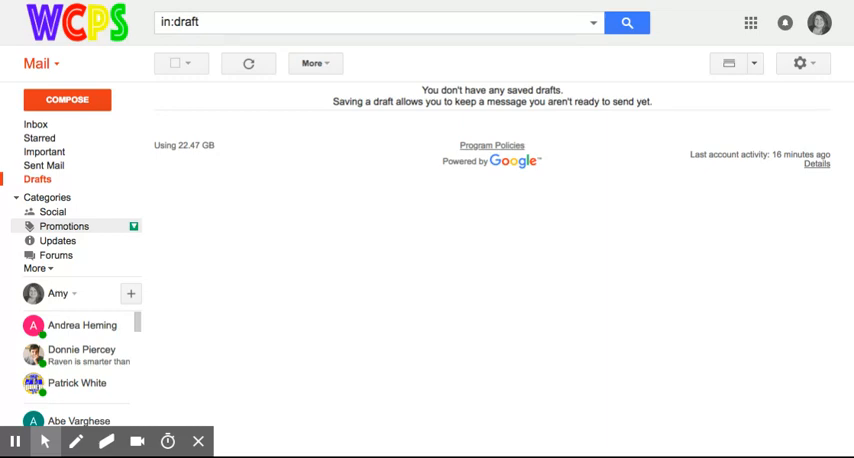
mouse_move(74, 226)
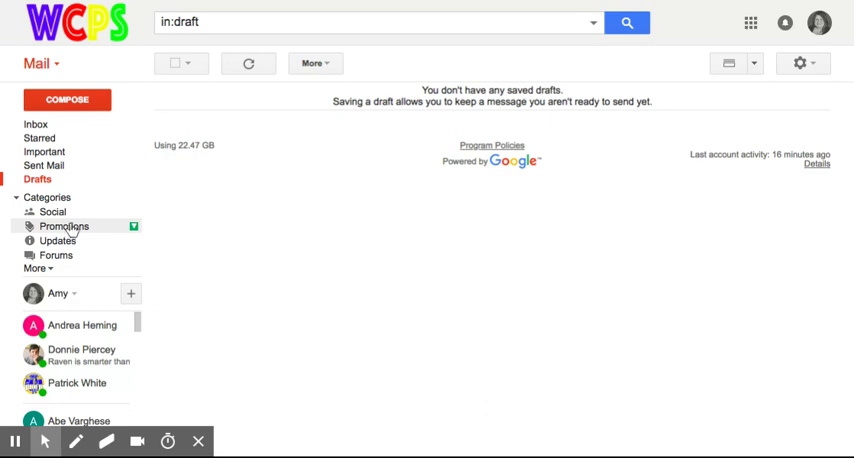
mouse_move(58, 240)
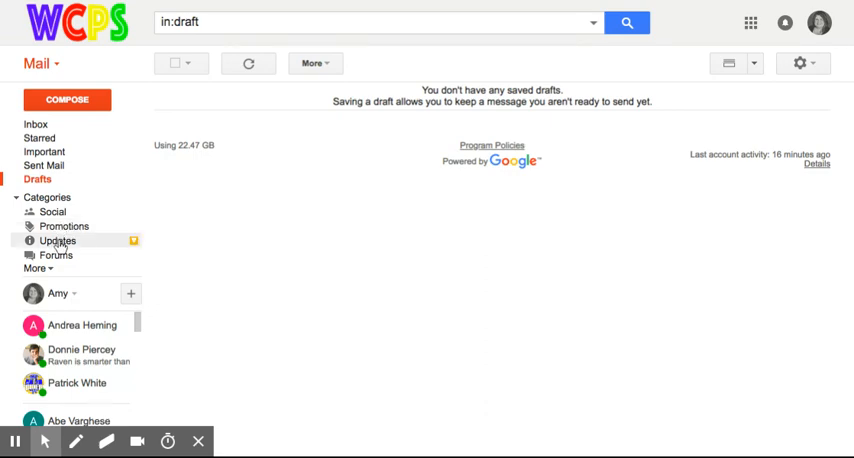
mouse_move(56, 212)
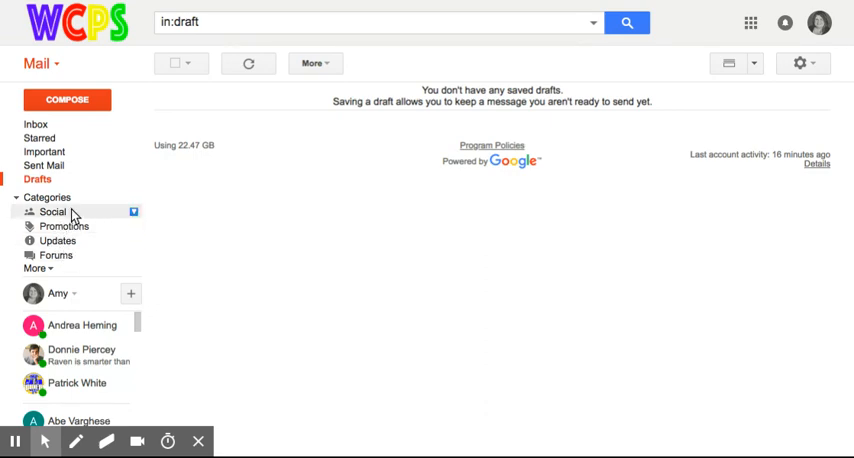
mouse_move(86, 226)
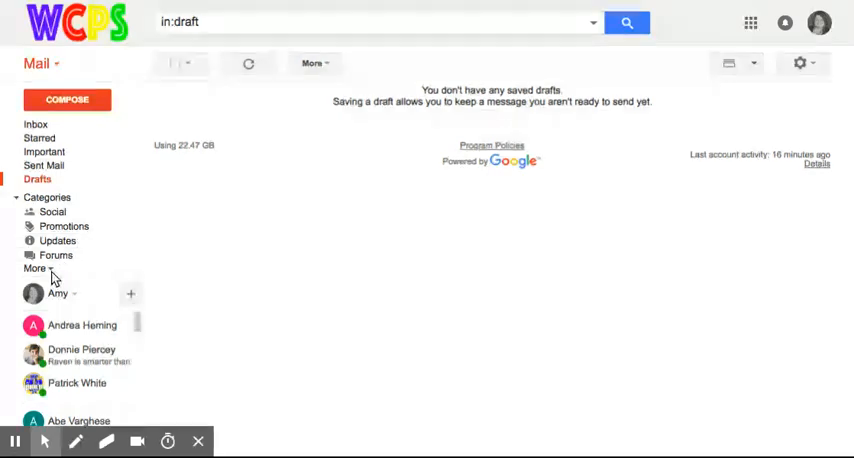
Expand More in the sidebar to show Chats, All Mail, Spam and Trash
click(36, 268)
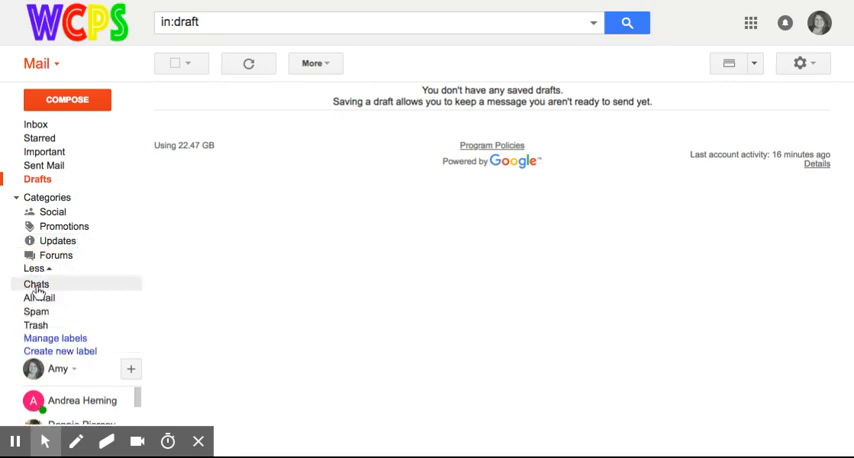
mouse_move(52, 290)
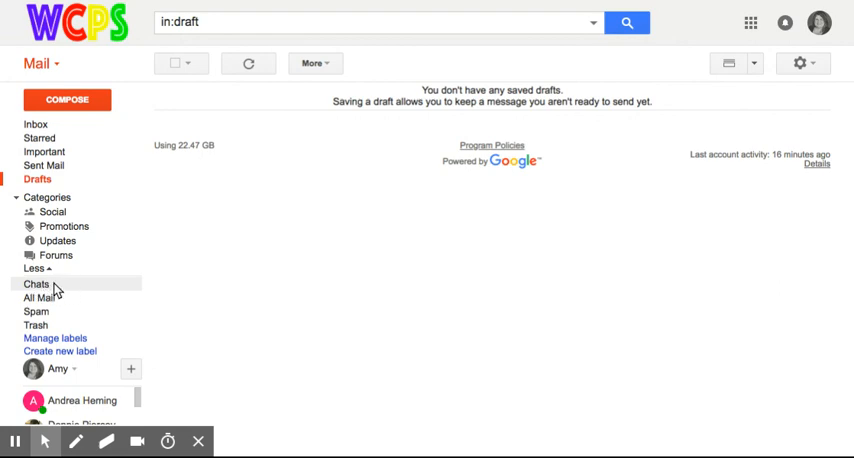
mouse_move(42, 298)
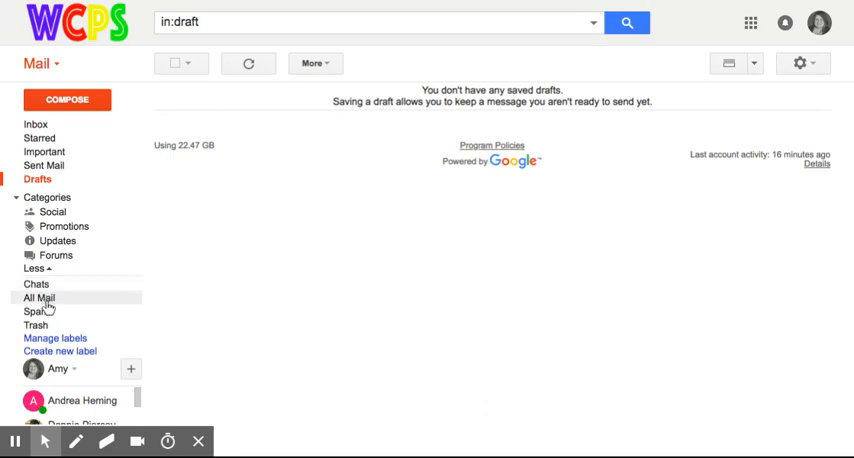
mouse_move(40, 312)
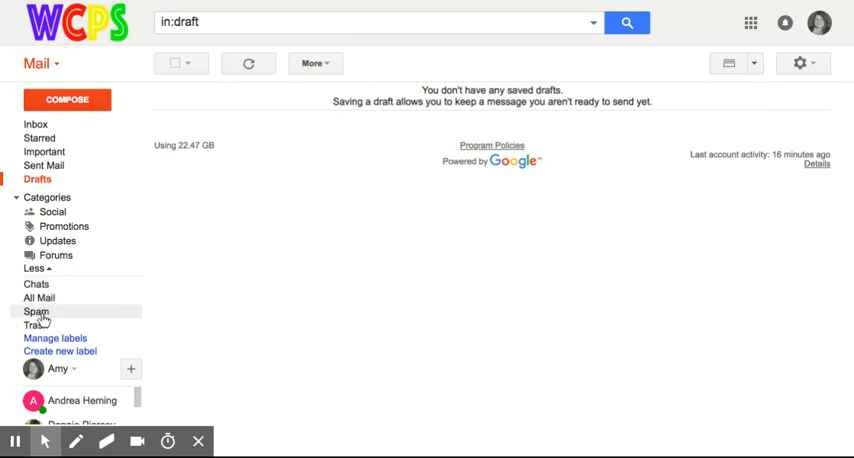
mouse_move(44, 332)
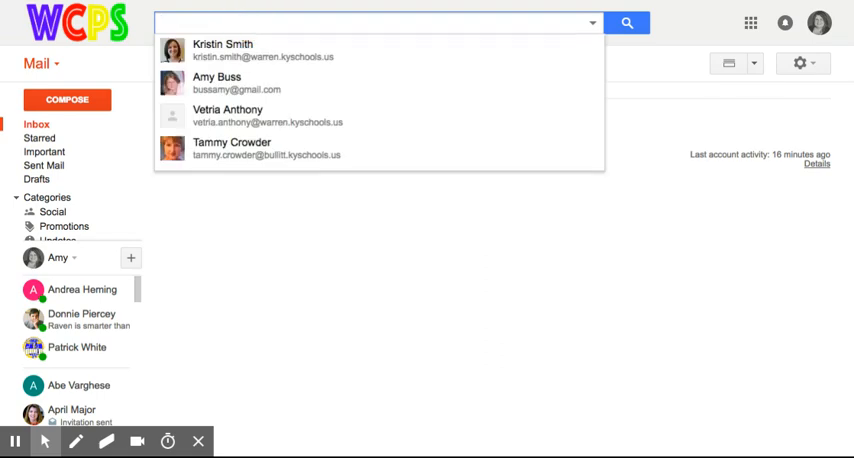
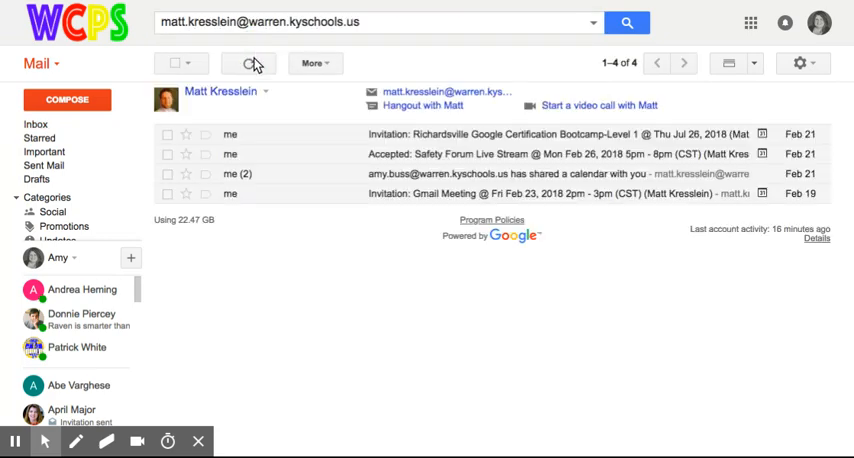
mouse_move(408, 176)
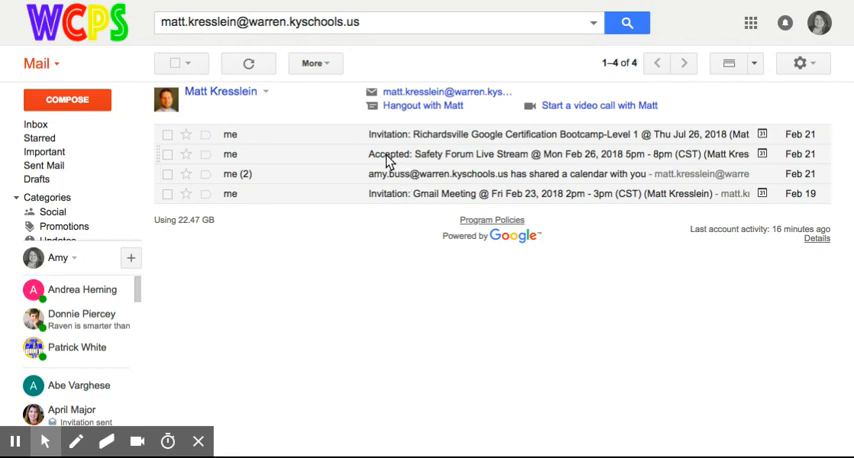
mouse_move(56, 124)
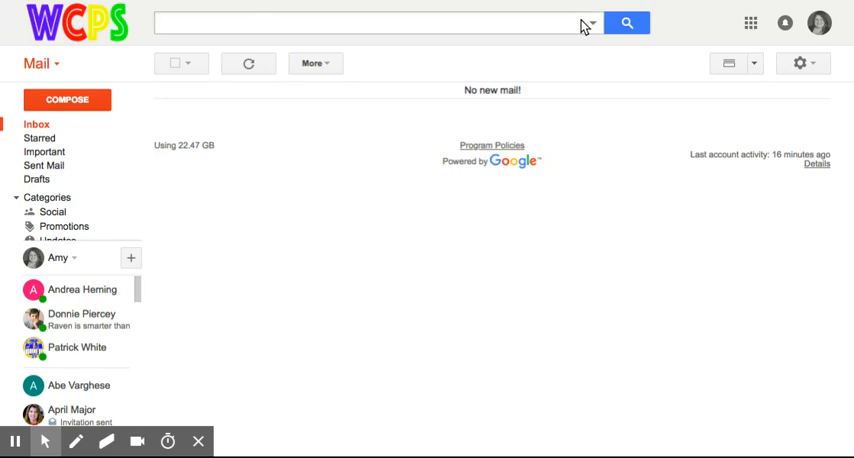
click(592, 24)
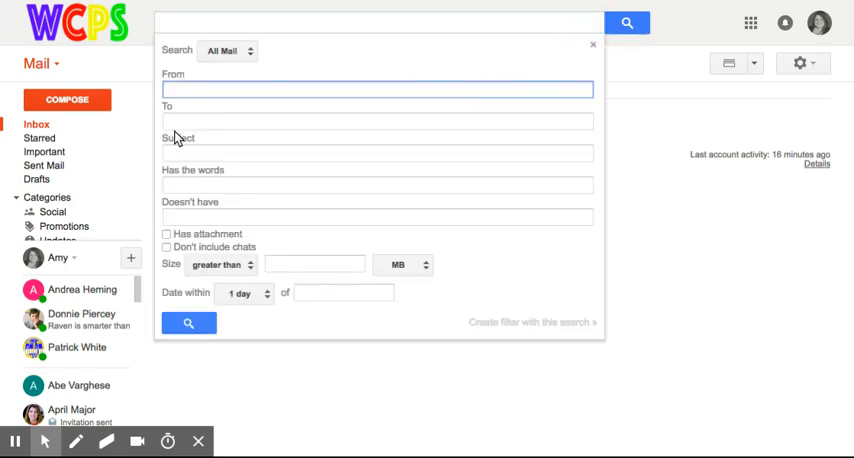
mouse_move(268, 198)
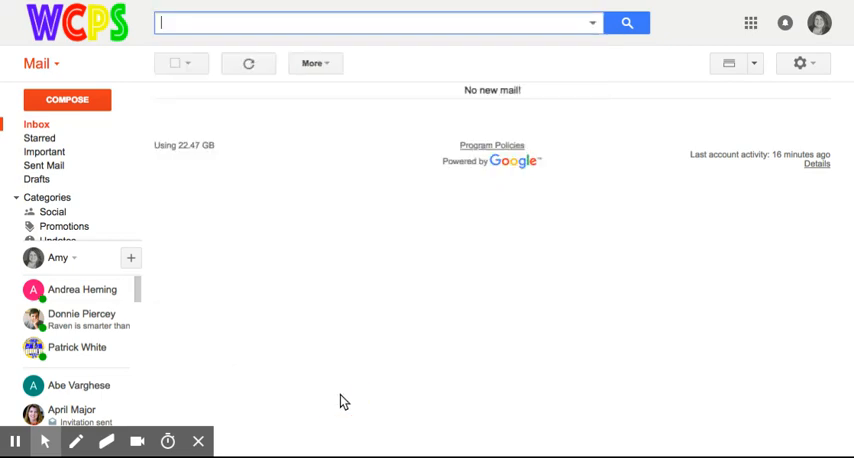
mouse_move(802, 62)
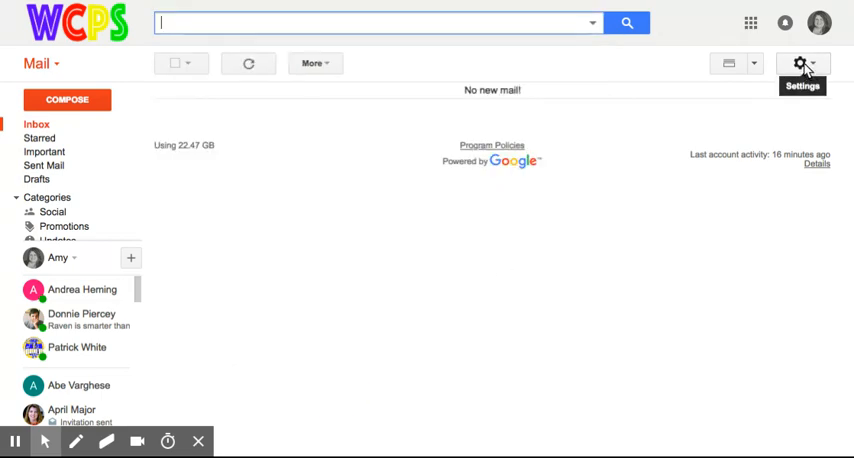
Show the gear menu with display density, inbox configuration, settings and themes
click(796, 62)
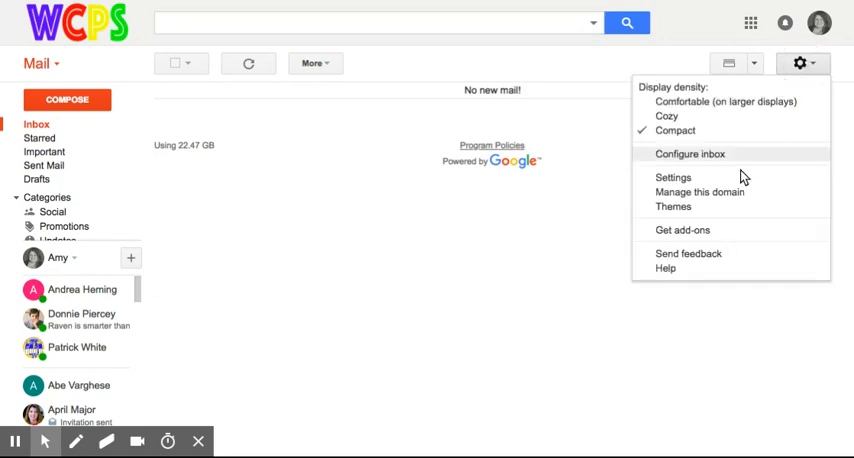
mouse_move(672, 176)
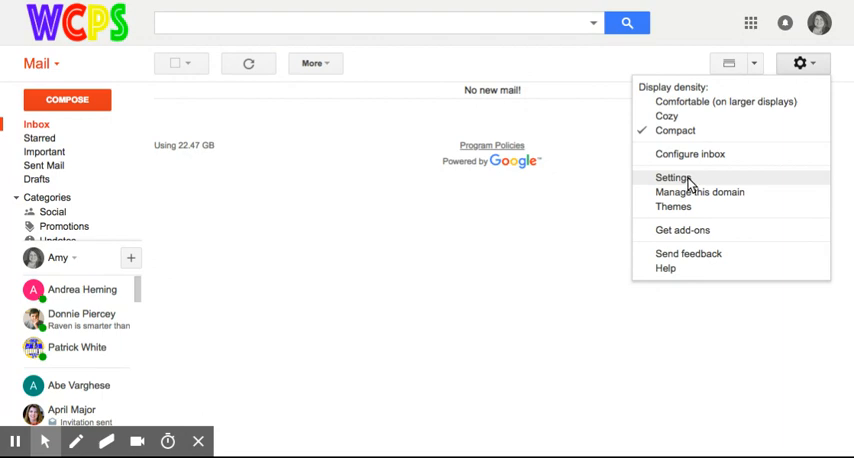
mouse_move(692, 100)
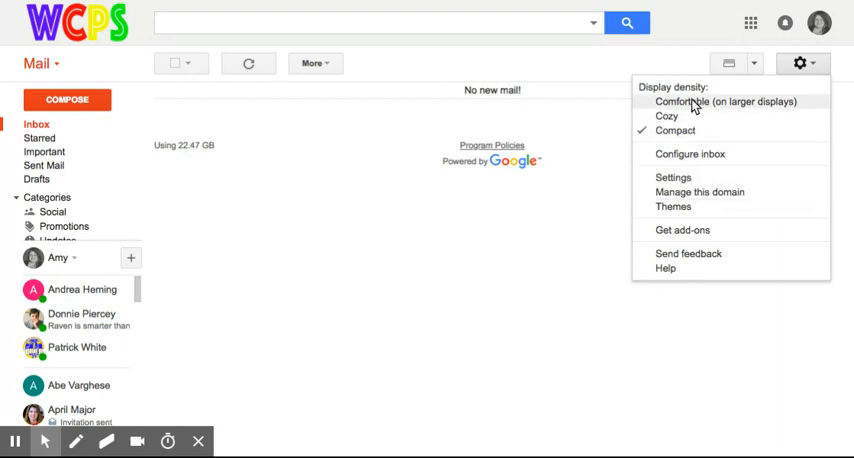
mouse_move(678, 90)
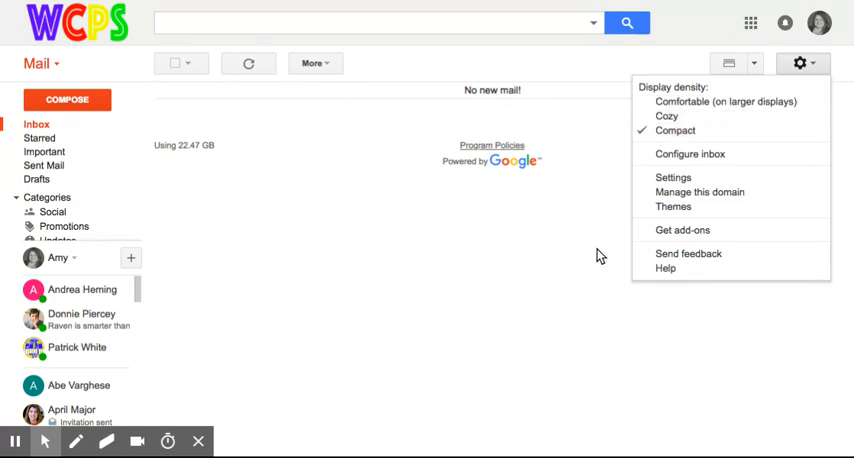
Refresh the inbox via More, then show the All/None/Read/Unread/Starred/Unstarred selection choices
click(314, 62)
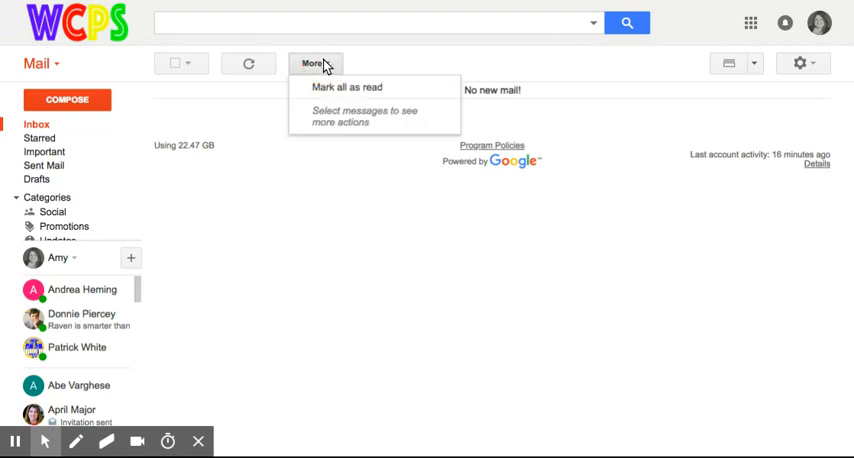
mouse_move(344, 88)
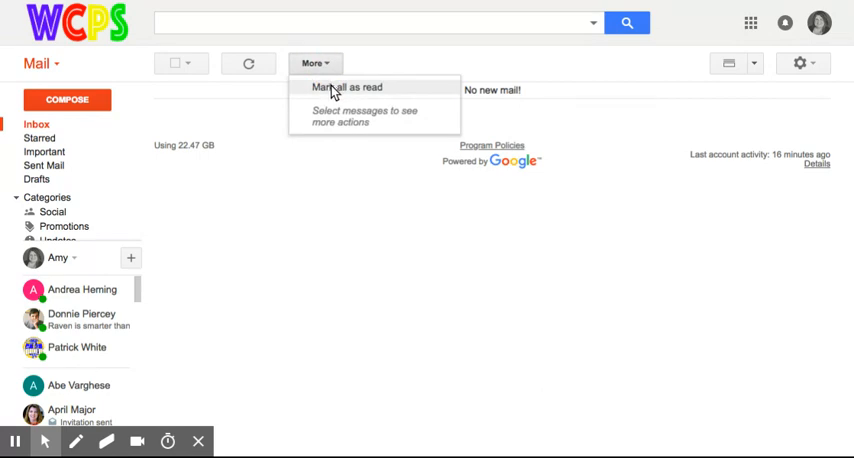
click(248, 62)
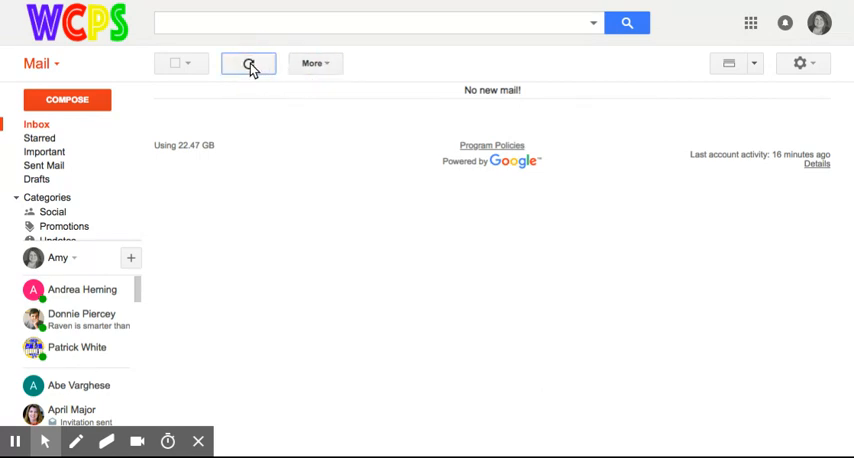
mouse_move(248, 62)
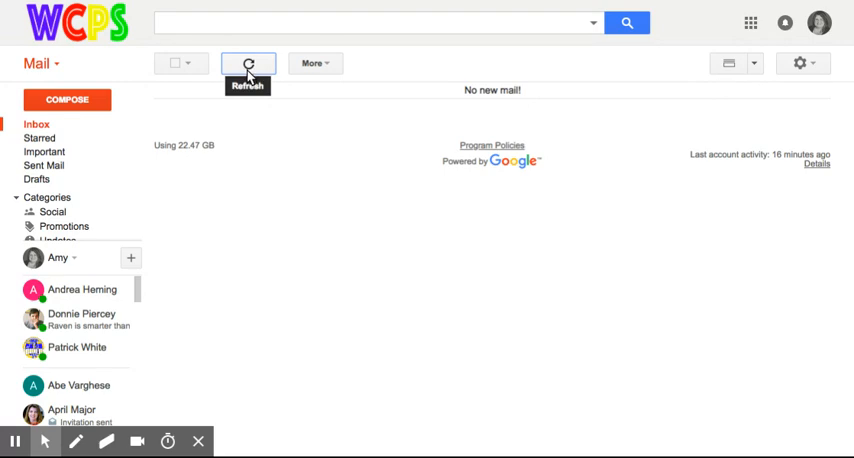
click(190, 62)
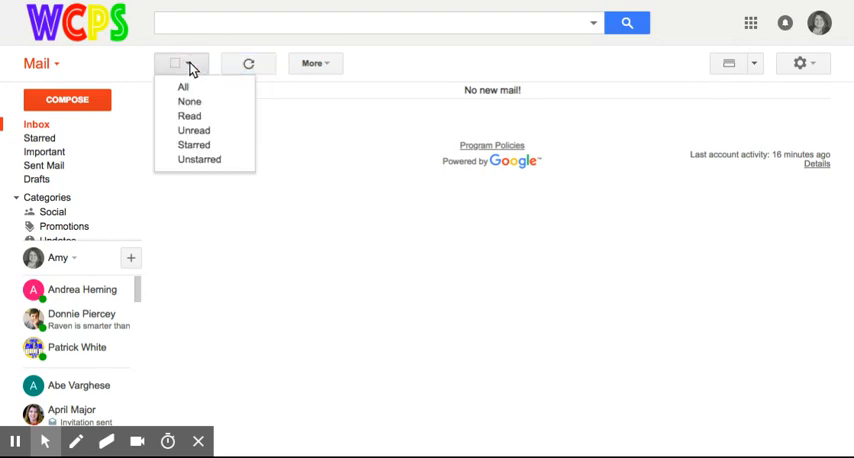
mouse_move(184, 88)
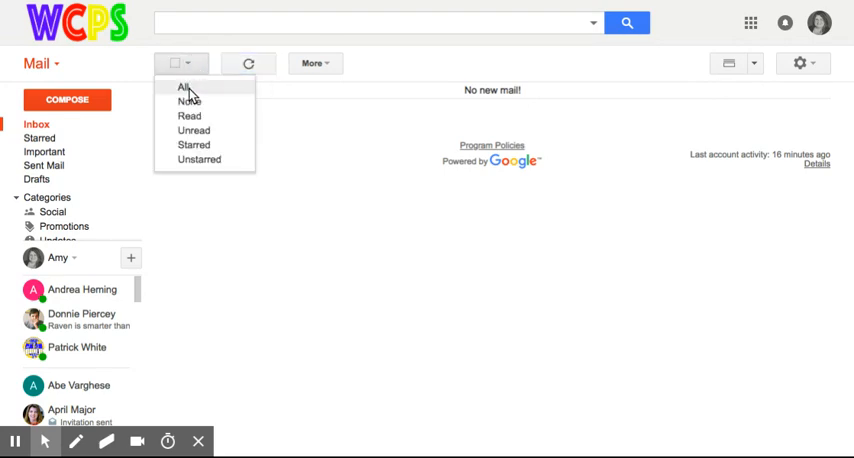
mouse_move(194, 130)
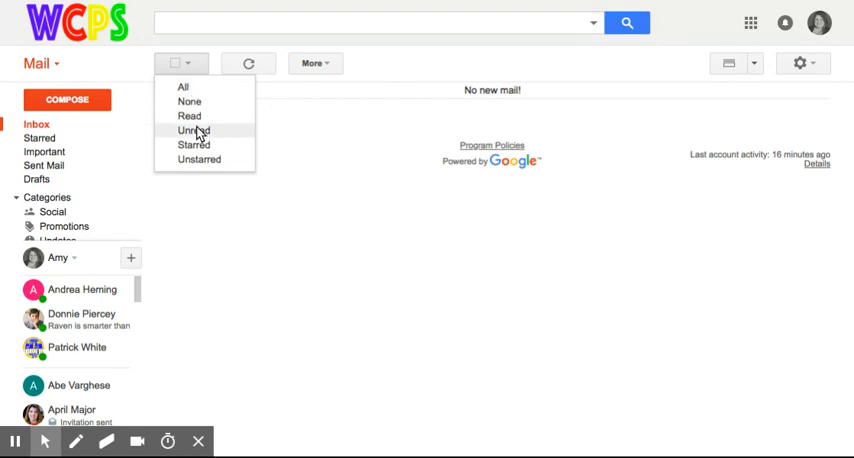
mouse_move(198, 144)
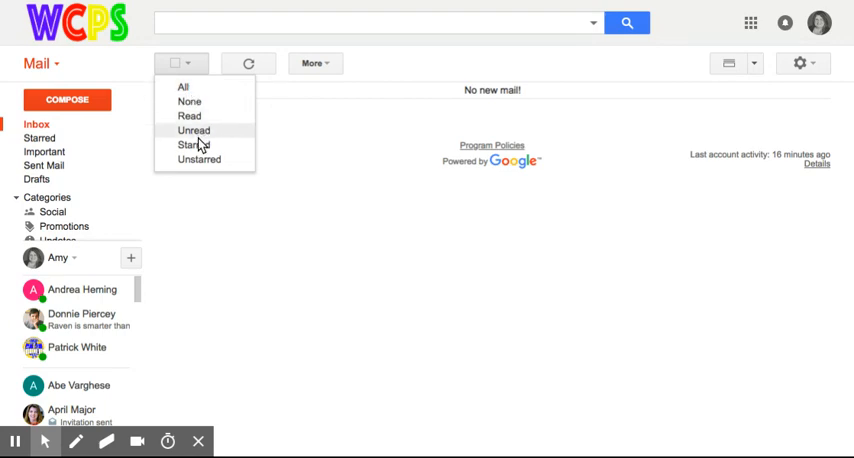
mouse_move(200, 160)
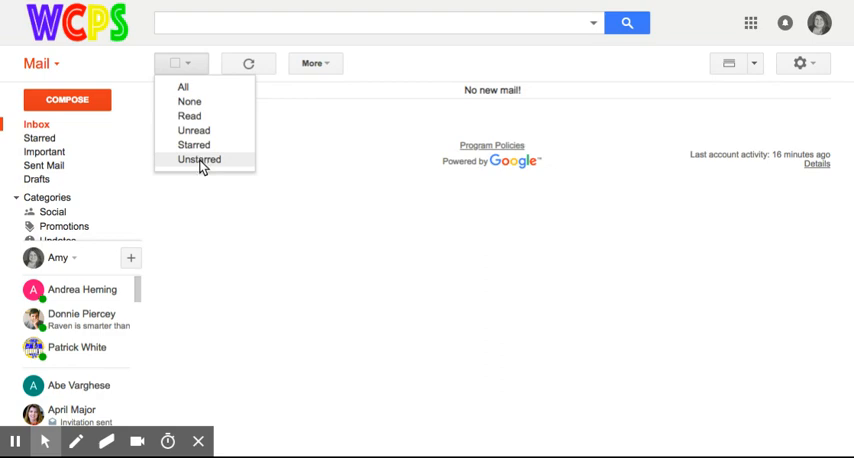
mouse_move(324, 348)
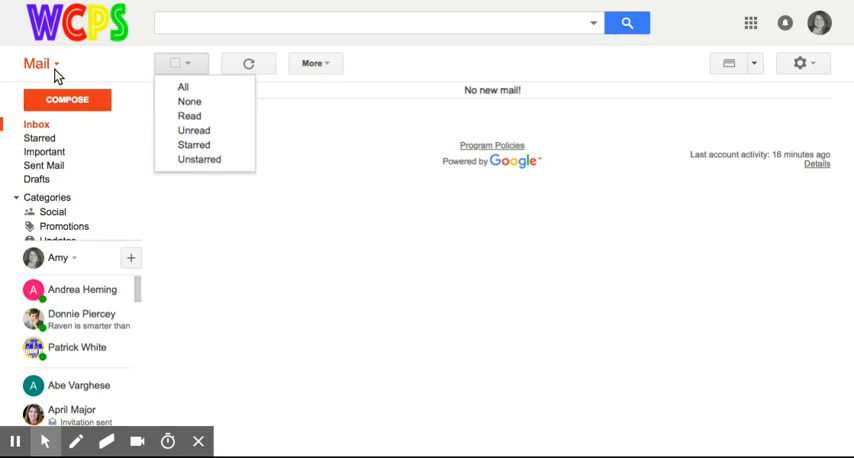
click(40, 62)
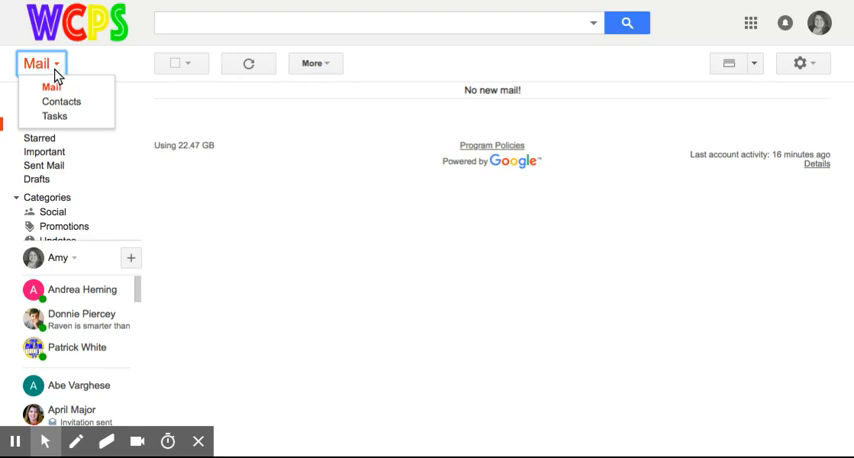
mouse_move(62, 102)
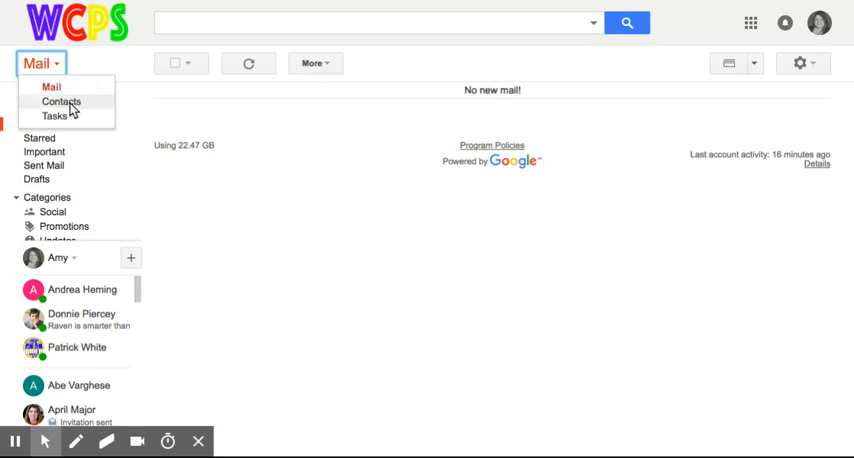
mouse_move(60, 140)
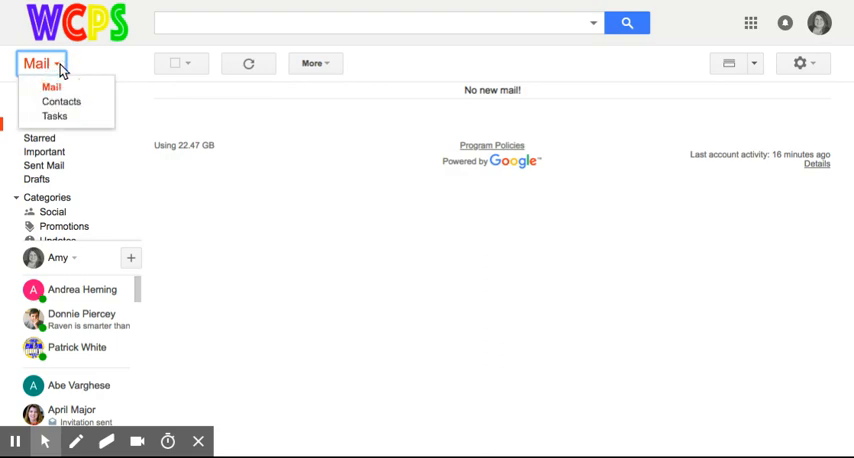
mouse_move(62, 102)
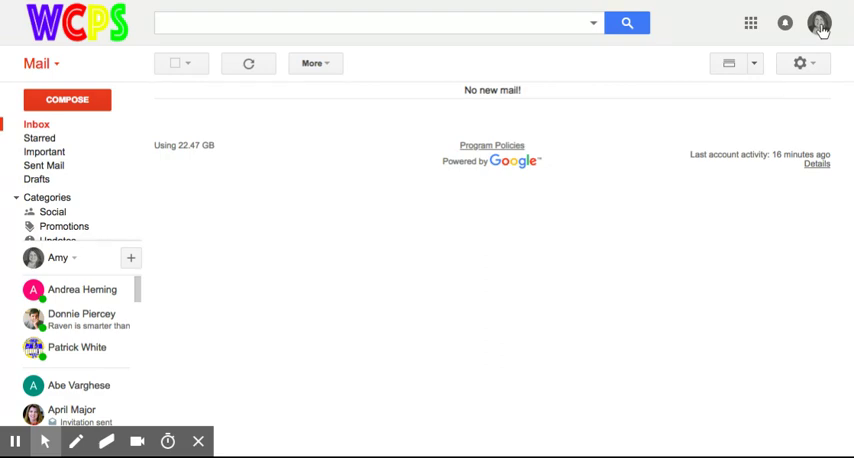
Show the account panel with My Account, Add account and Sign out from the profile picture
click(824, 24)
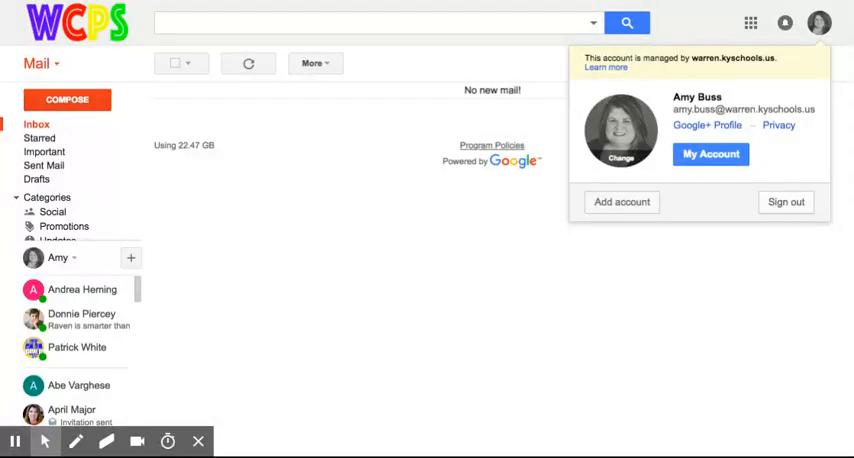
mouse_move(796, 208)
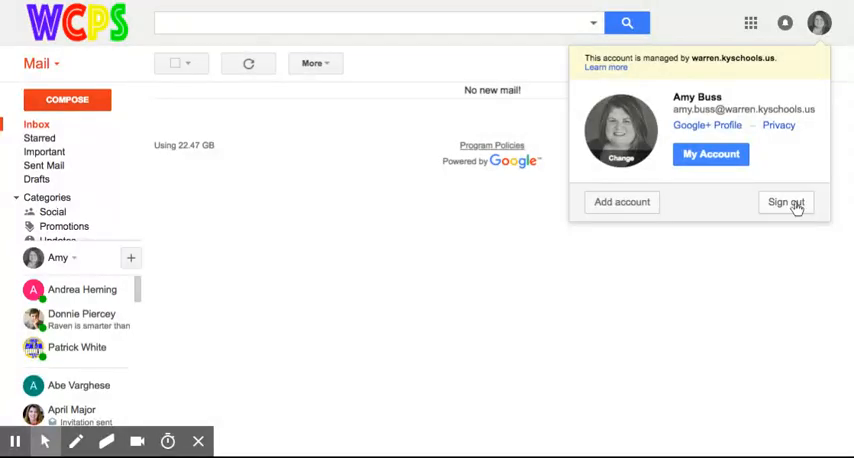